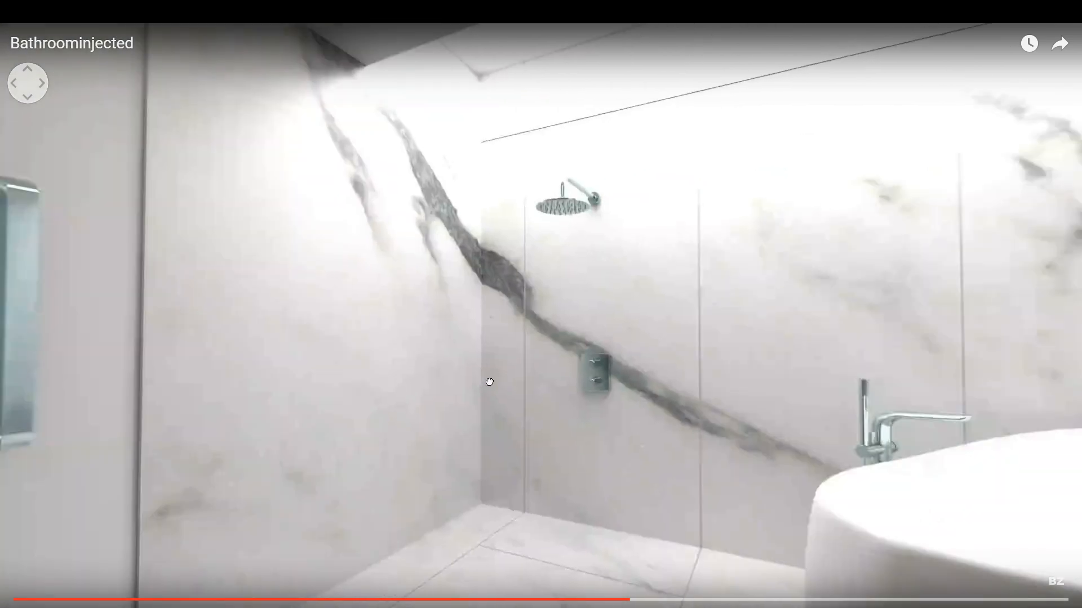
- Look around the 360° view, then add a centred camera and raise it mid-room
left_click(489, 381)
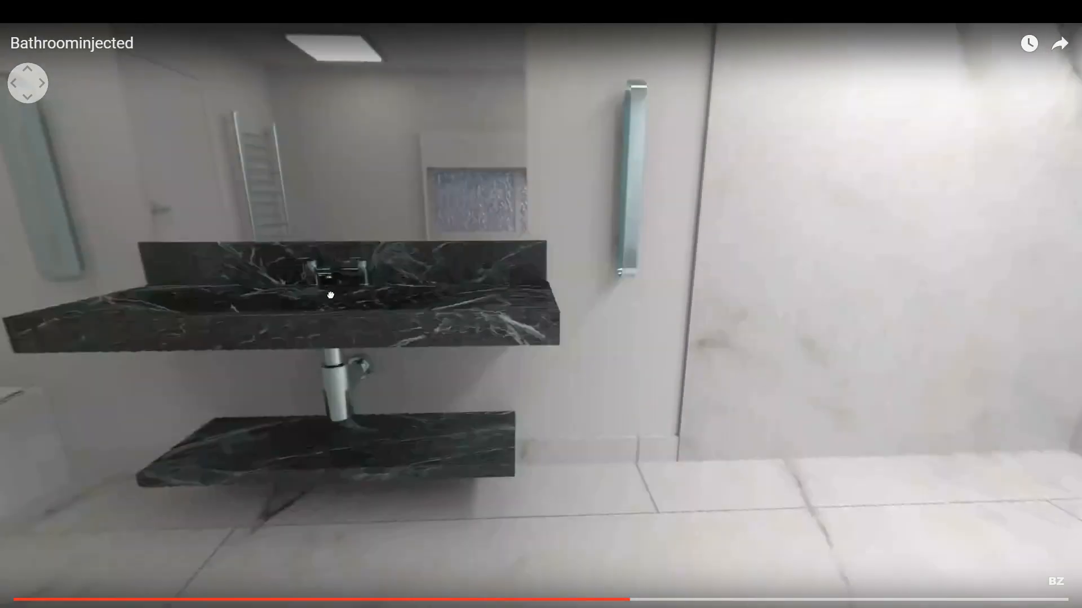
left_click_drag(331, 295, 469, 366)
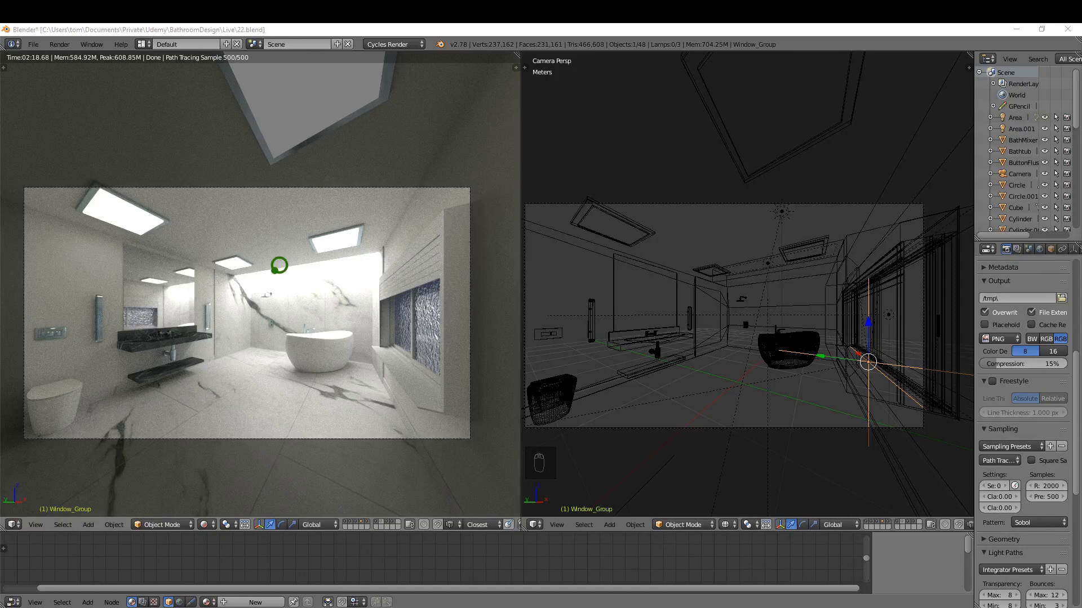
mouse_move(273, 349)
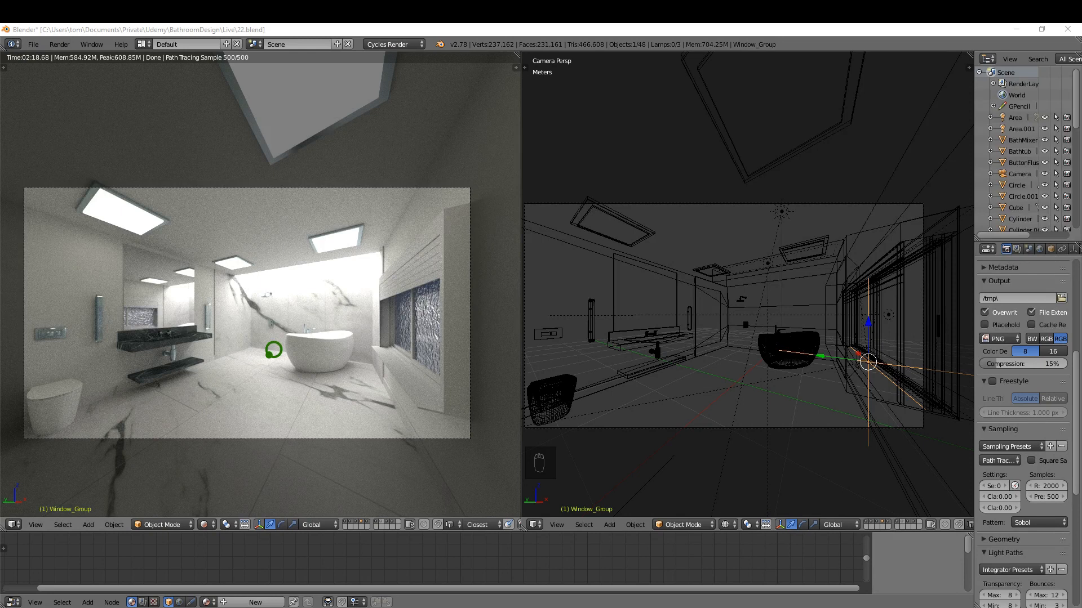
mouse_move(622, 340)
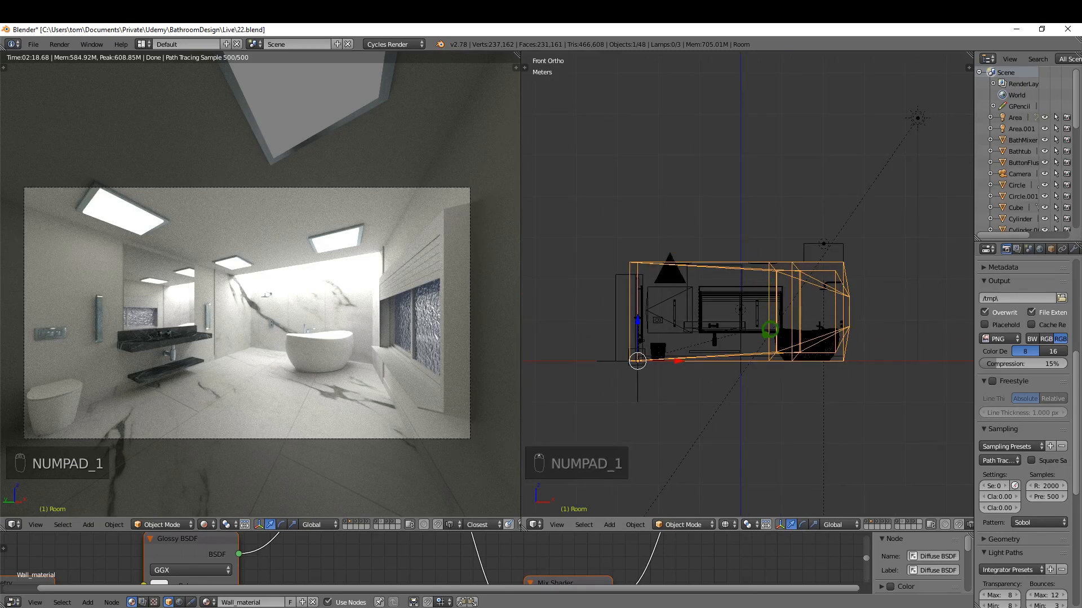
key("shift+s")
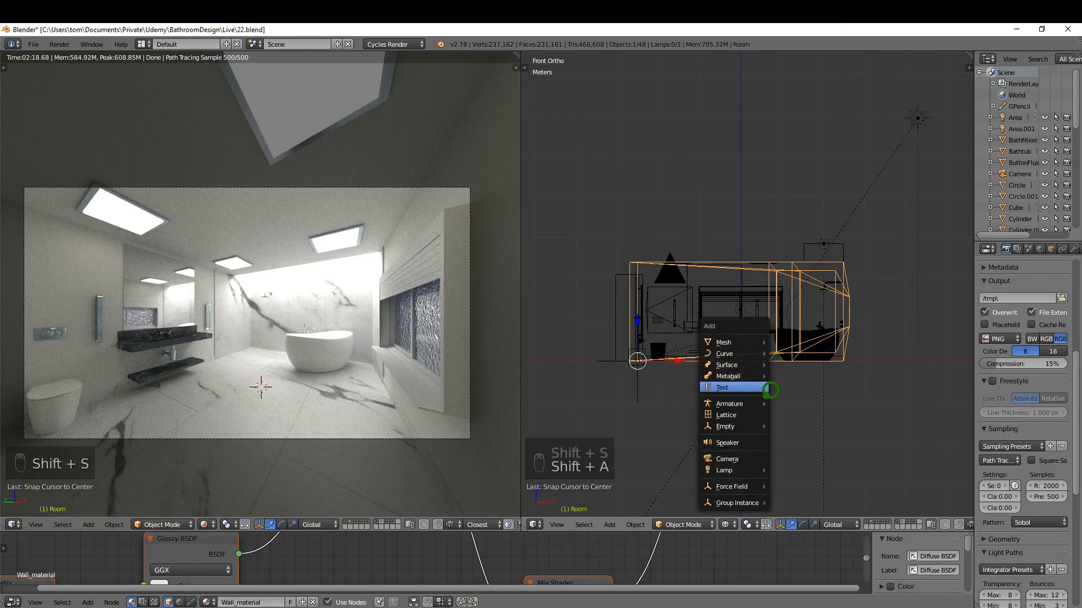
left_click(725, 459)
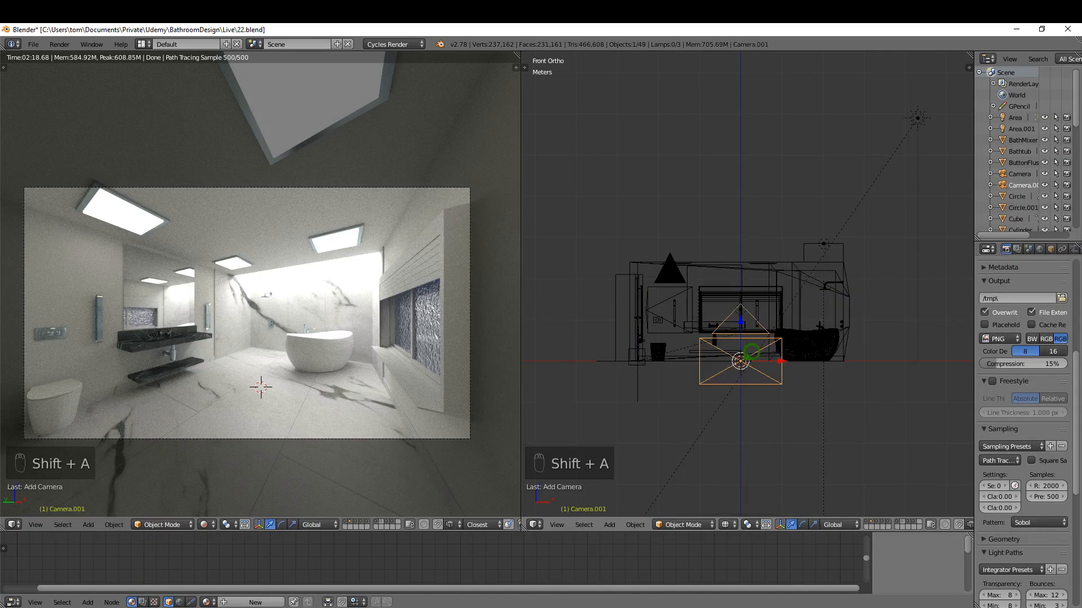
left_click_drag(741, 362, 741, 316)
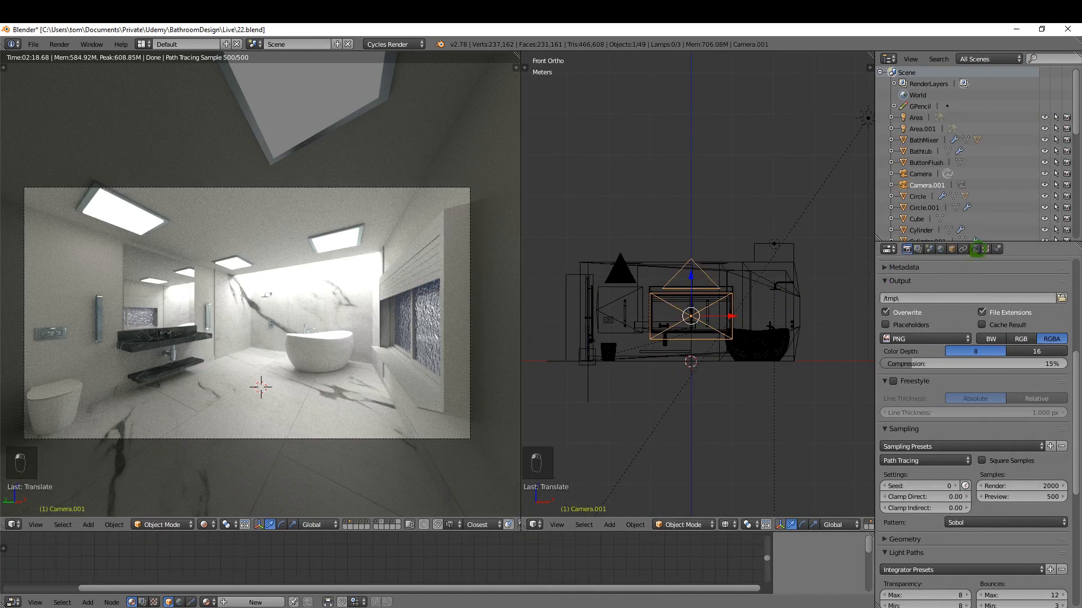
- Switch the new camera's lens type to Panoramic in its camera data settings
left_click(972, 249)
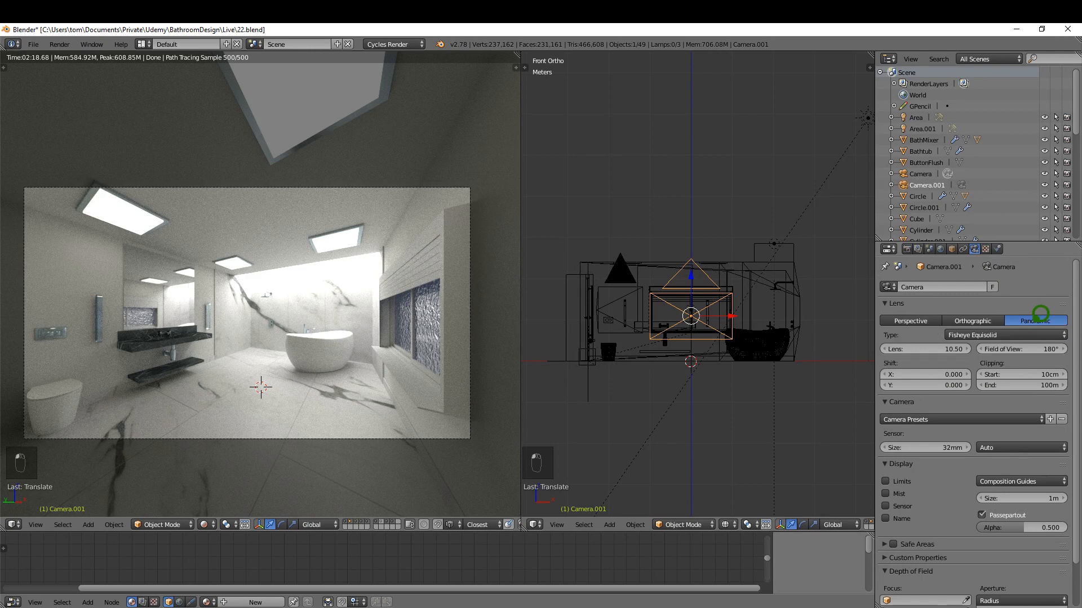
left_click(1021, 334)
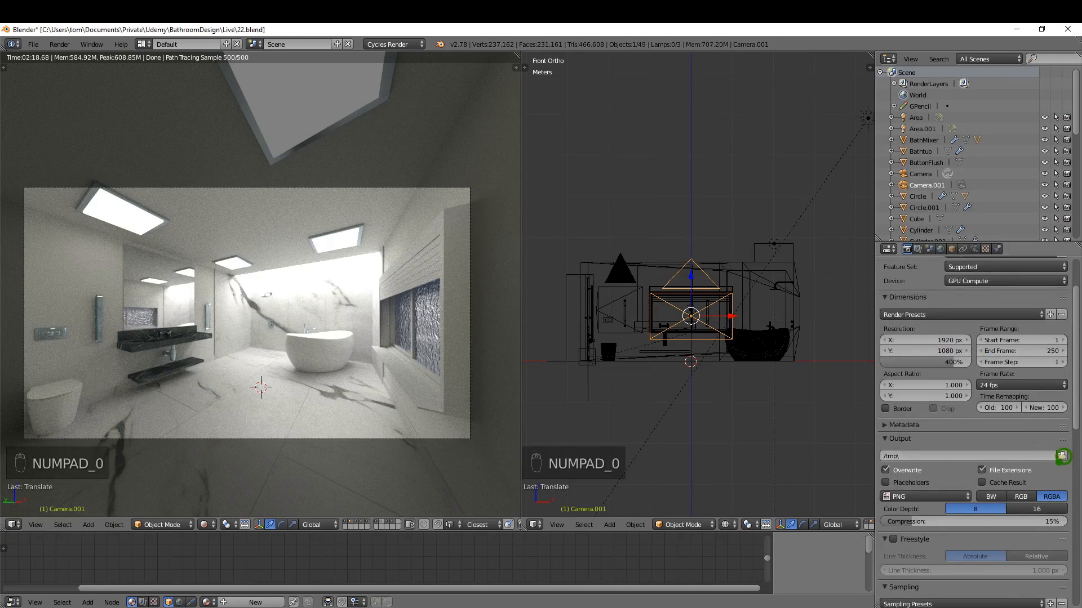
- Scroll through the Dimensions, Output, Sampling and Light Paths render panels
scroll("down", 3)
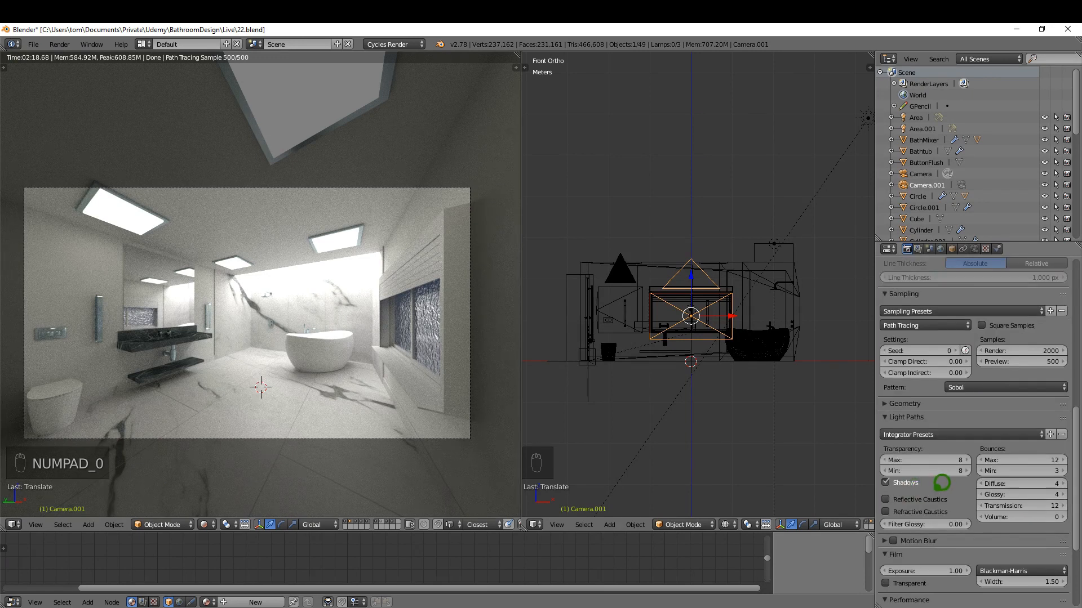
scroll("down", 3)
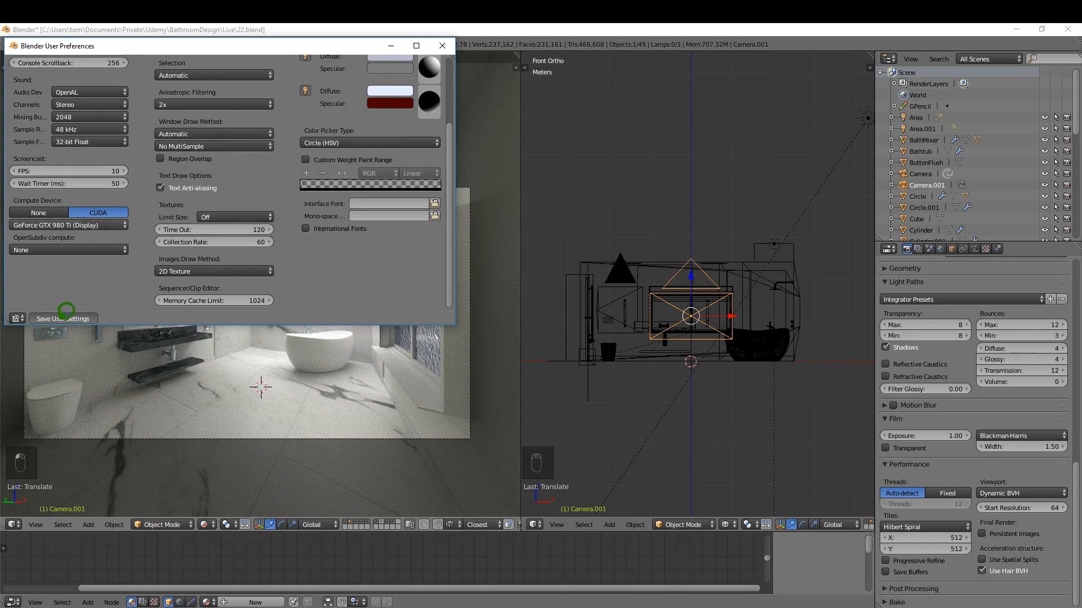
- Save user settings with CUDA compute on the GeForce GTX 980 Ti
left_click(442, 46)
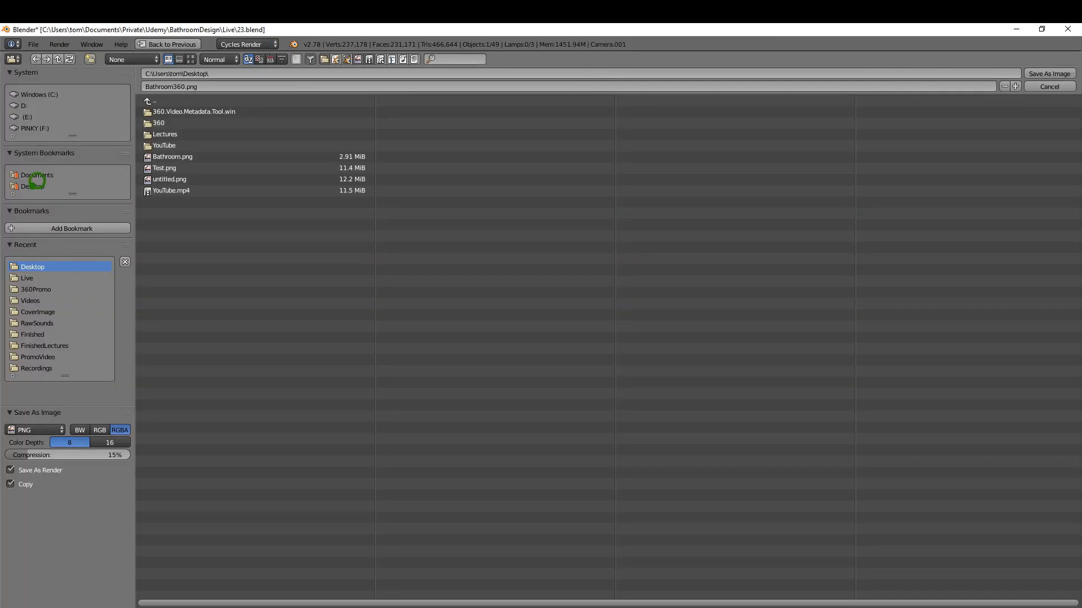
- Save the render as Bathroom360.png inside the Desktop YouTube folder
double_click(164, 145)
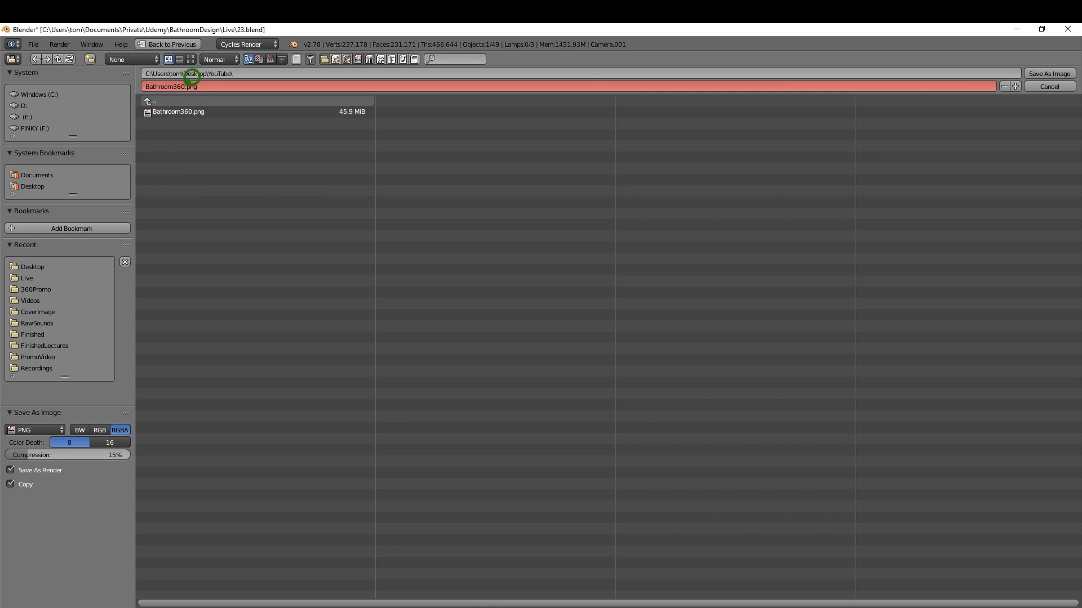
left_click(178, 111)
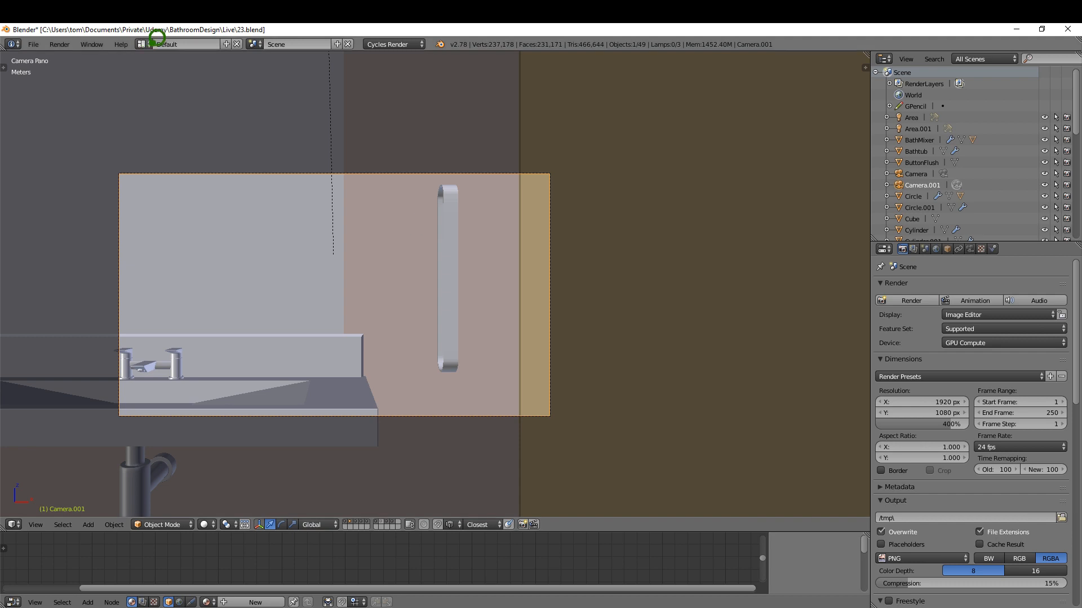
- Switch to the Video Editing layout with Bathroom360 image strips on the timeline
left_click(182, 43)
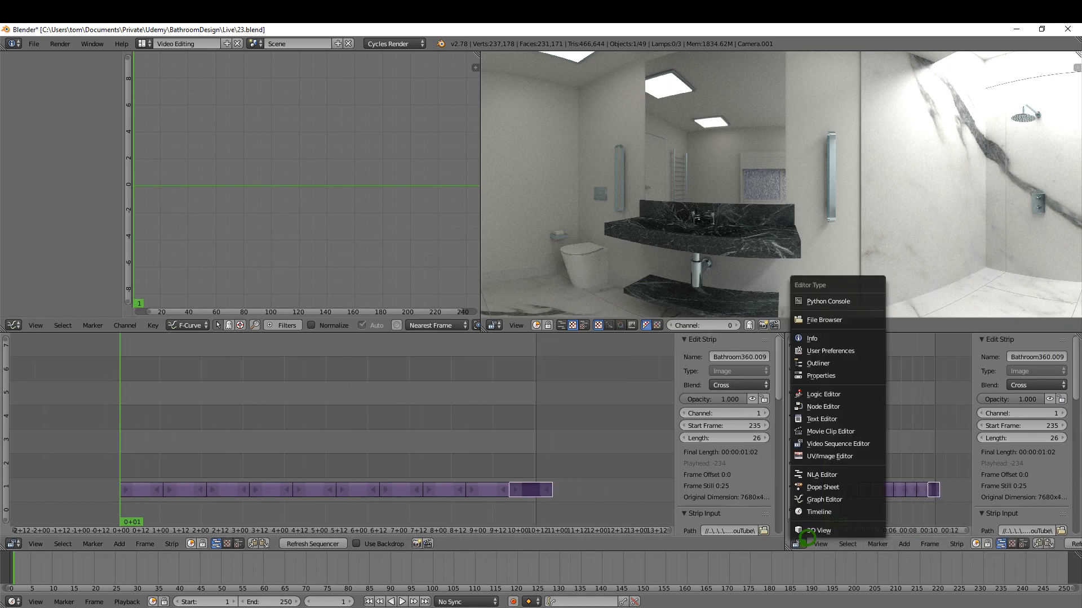
- Set the render output format to H.264 with a QuickTime container
left_click(820, 375)
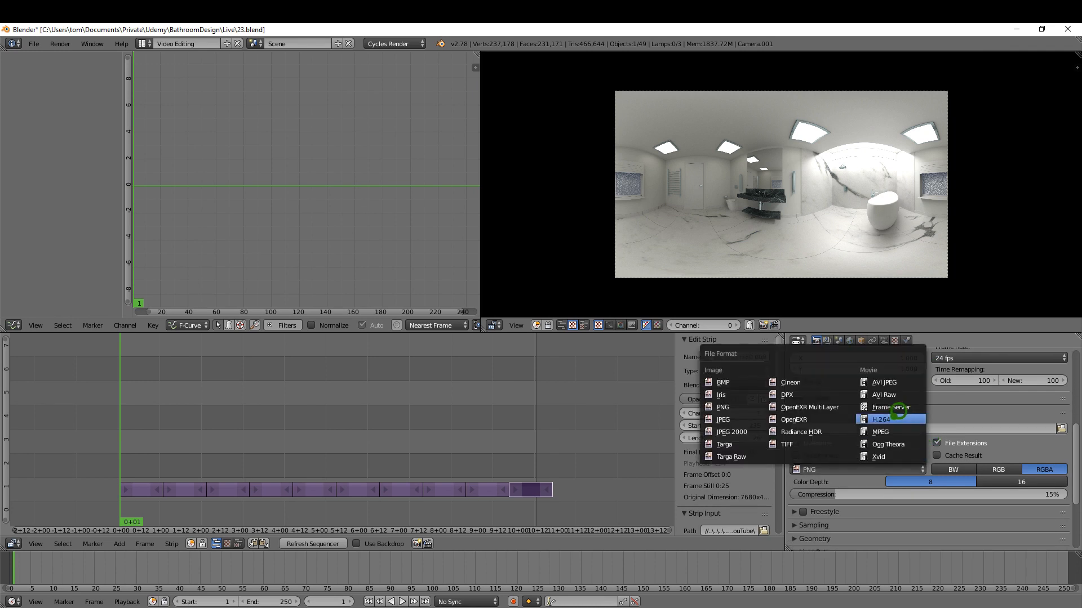
left_click(881, 419)
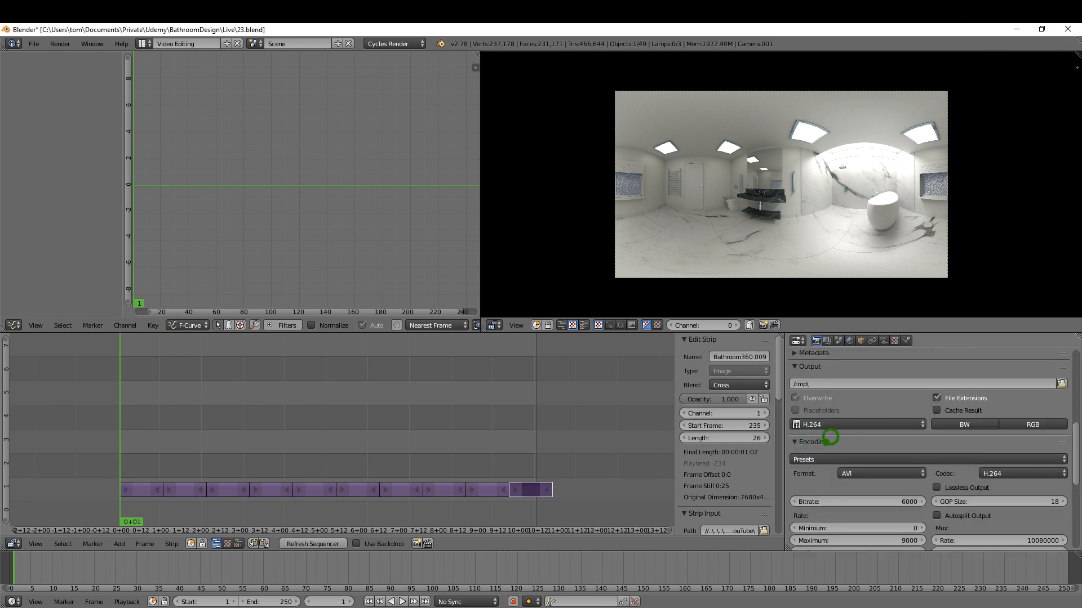
left_click(881, 474)
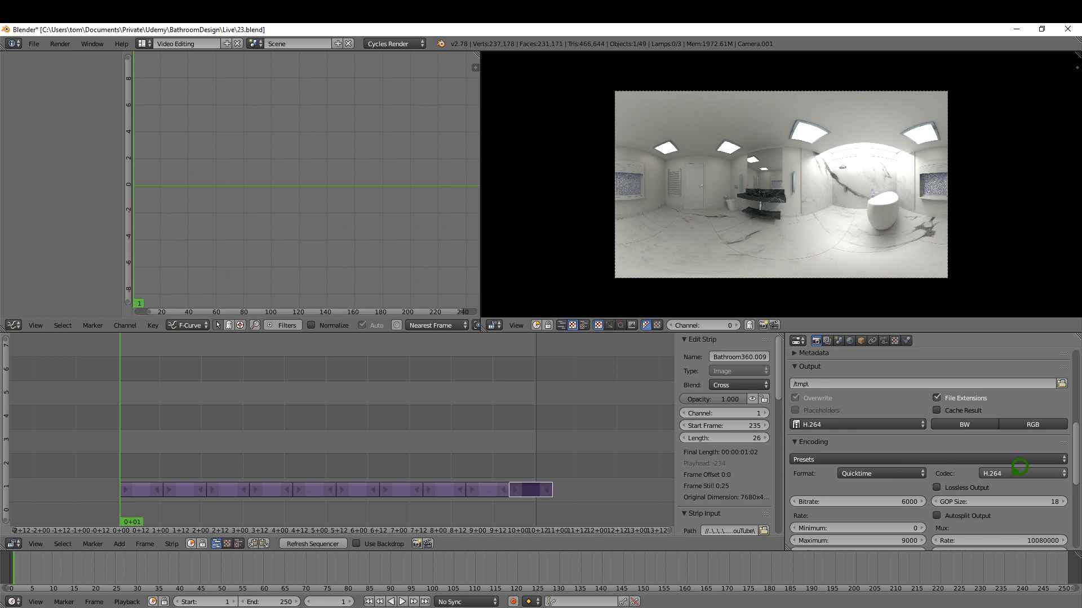
scroll("down", 3)
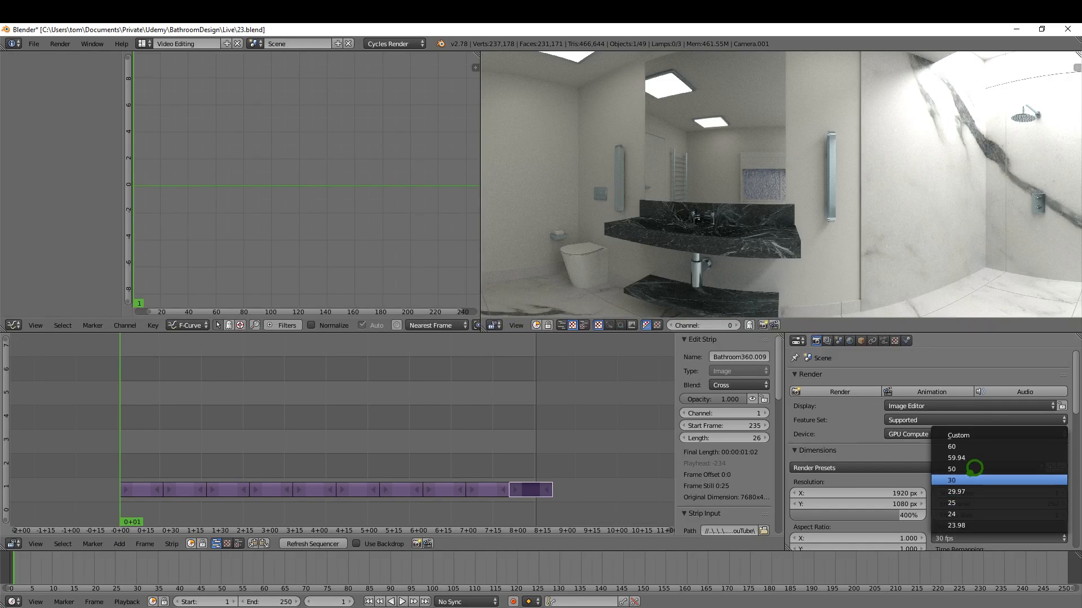
- Set the frame rate to 30 fps and render frames 1–250
left_click(950, 479)
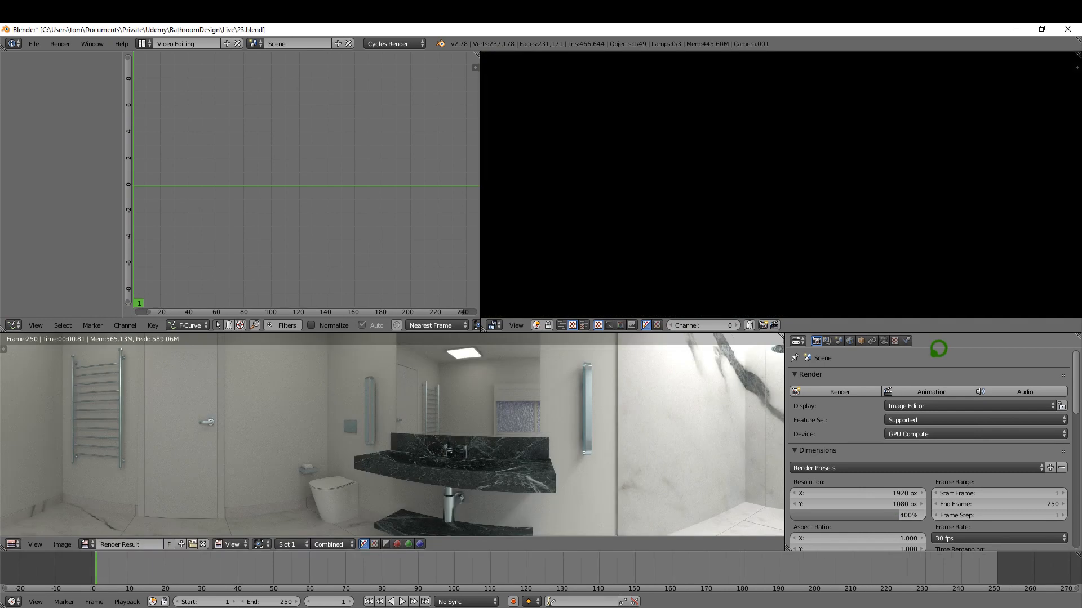
mouse_move(411, 404)
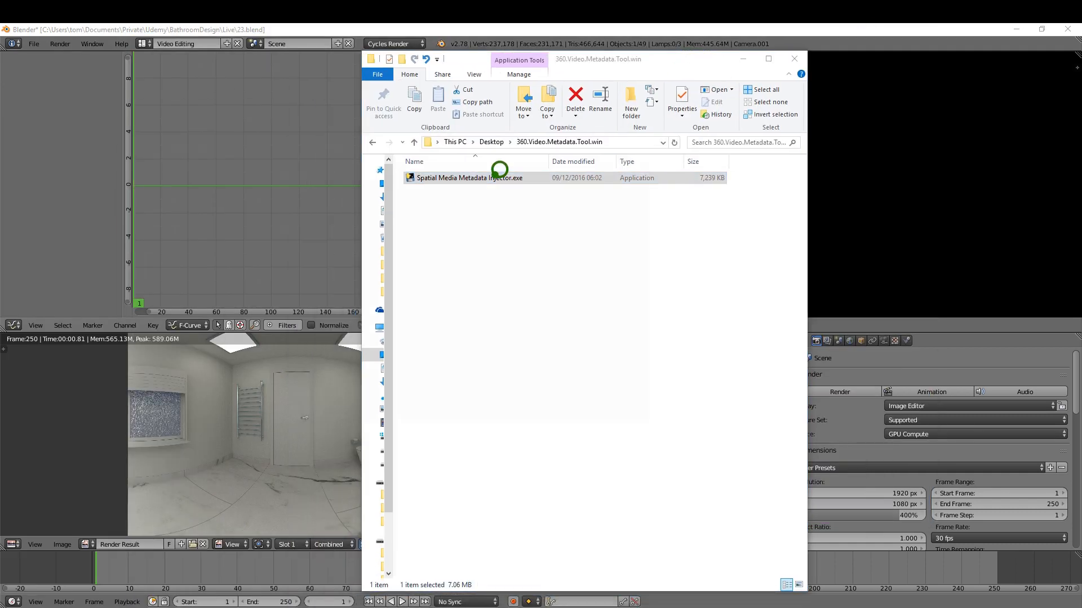
- Inject spherical metadata into Bathroom0001-0250.mov and save it as Bathroominjected.mov
double_click(469, 177)
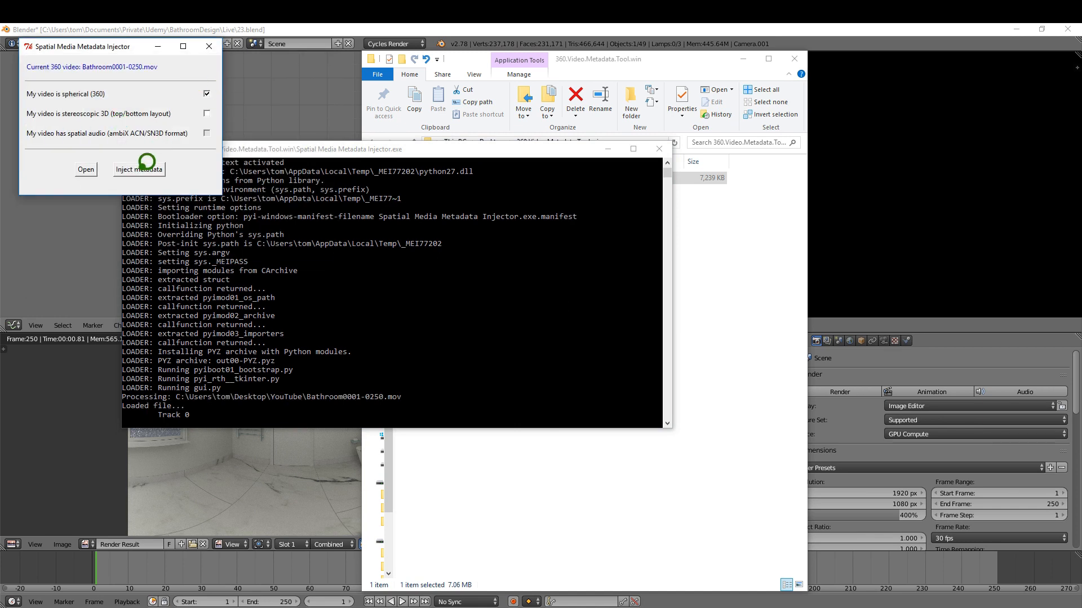
left_click(138, 169)
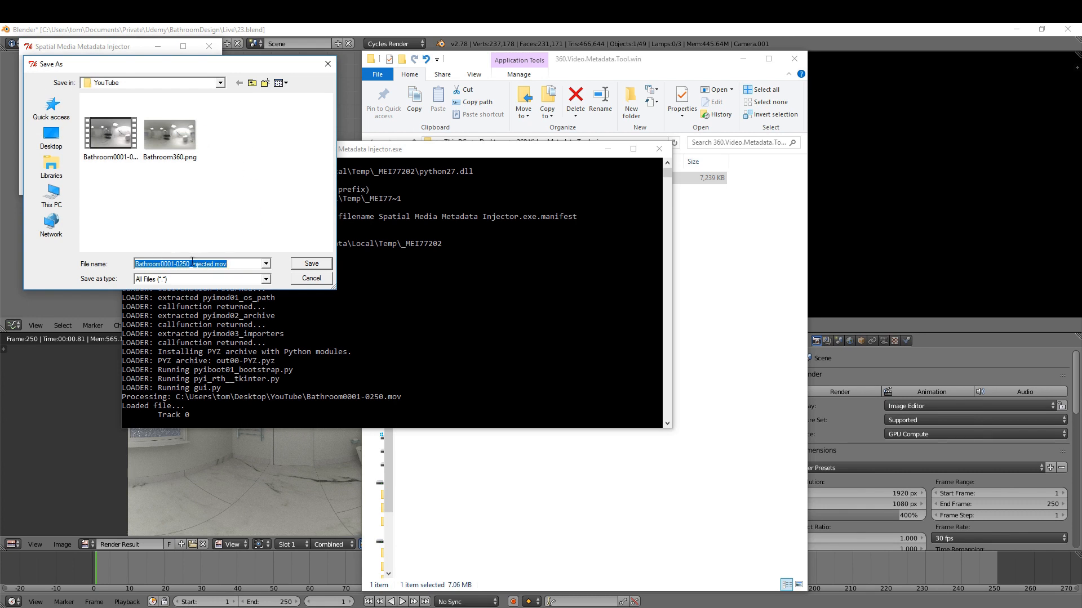
type("Bathroominjected.mov")
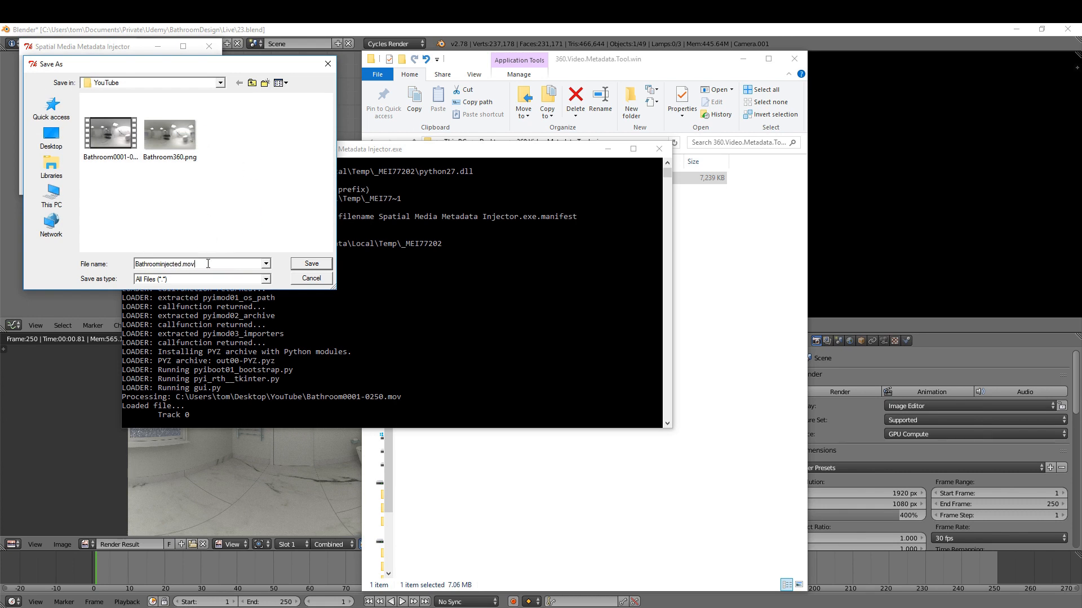
left_click(310, 264)
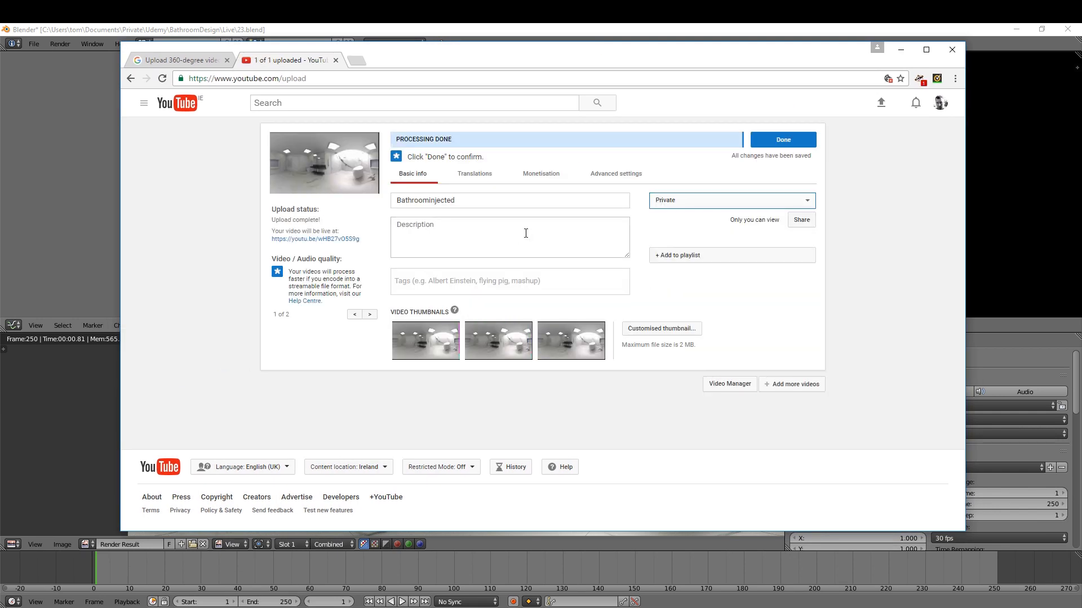
- Confirm the processed Bathroominjected upload with Done
left_click(783, 139)
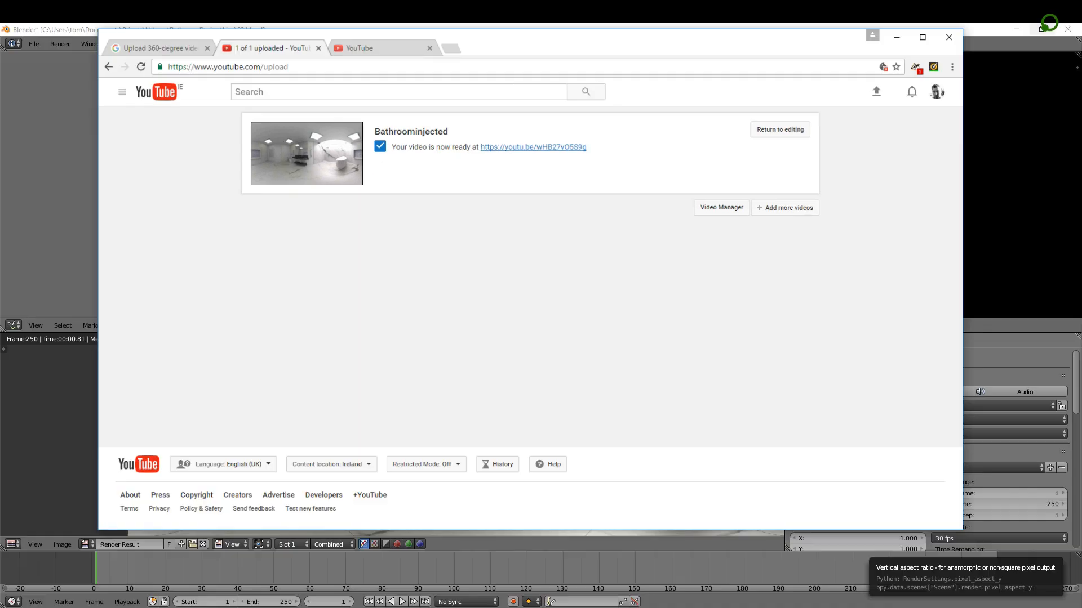